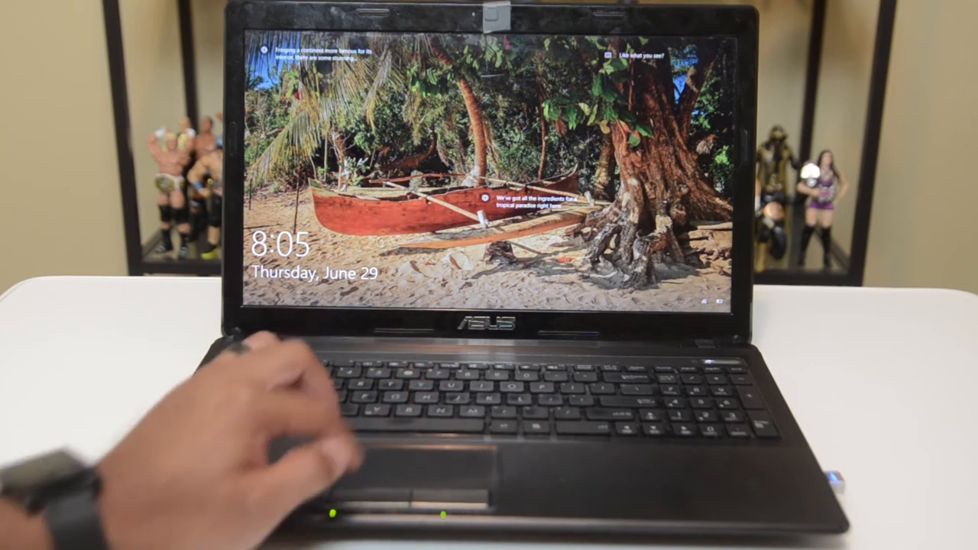
Step: Press Enter on the lock screen to reveal Jeremy Hill's password sign-in prompt
{"action": "key", "text": "enter"}
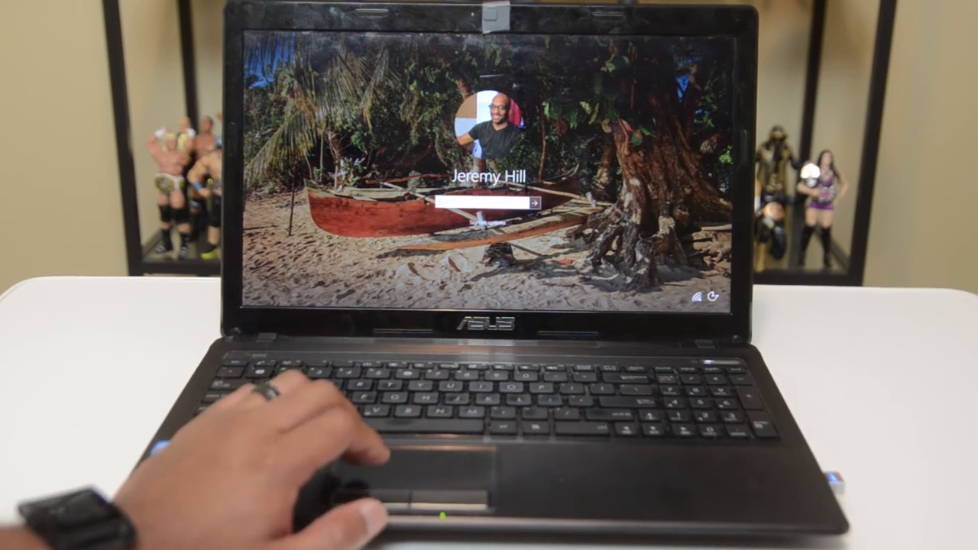